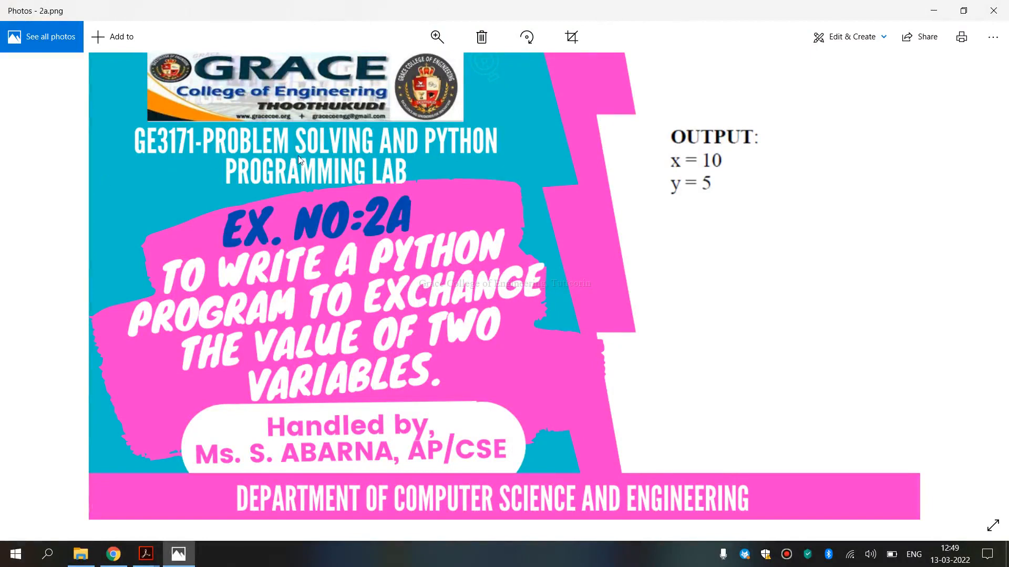
mouse_move(348, 185)
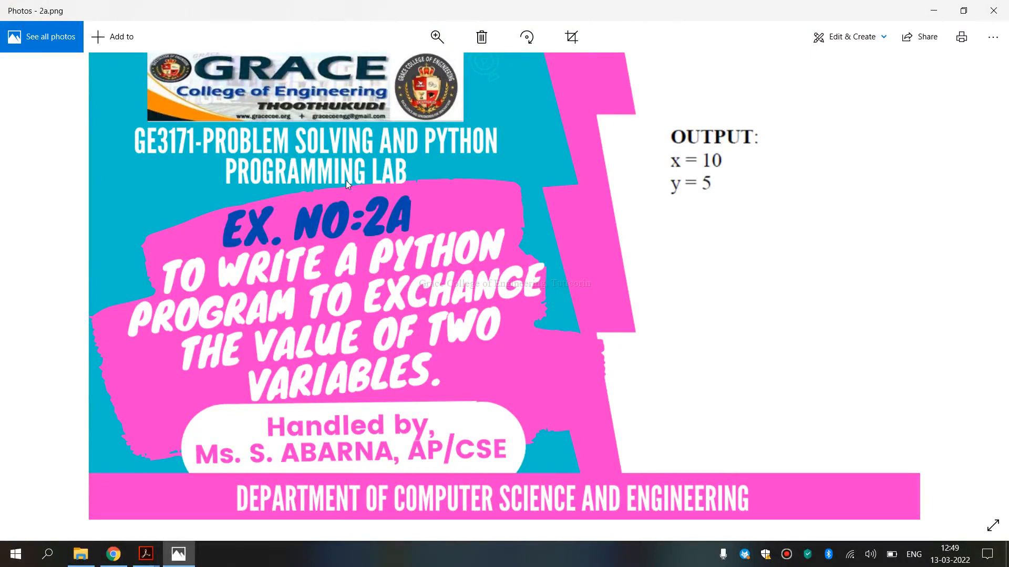
mouse_move(327, 232)
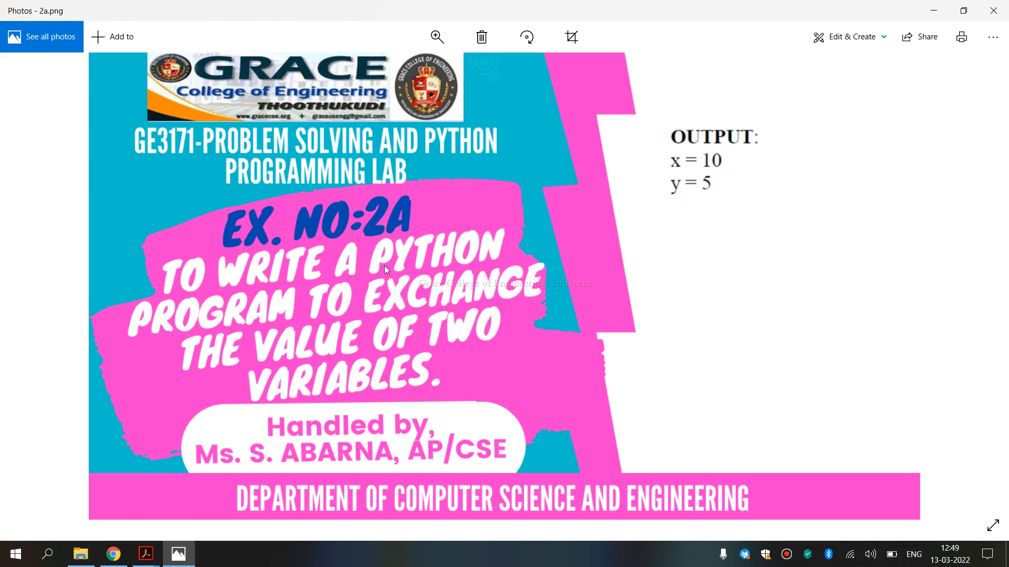
mouse_move(382, 388)
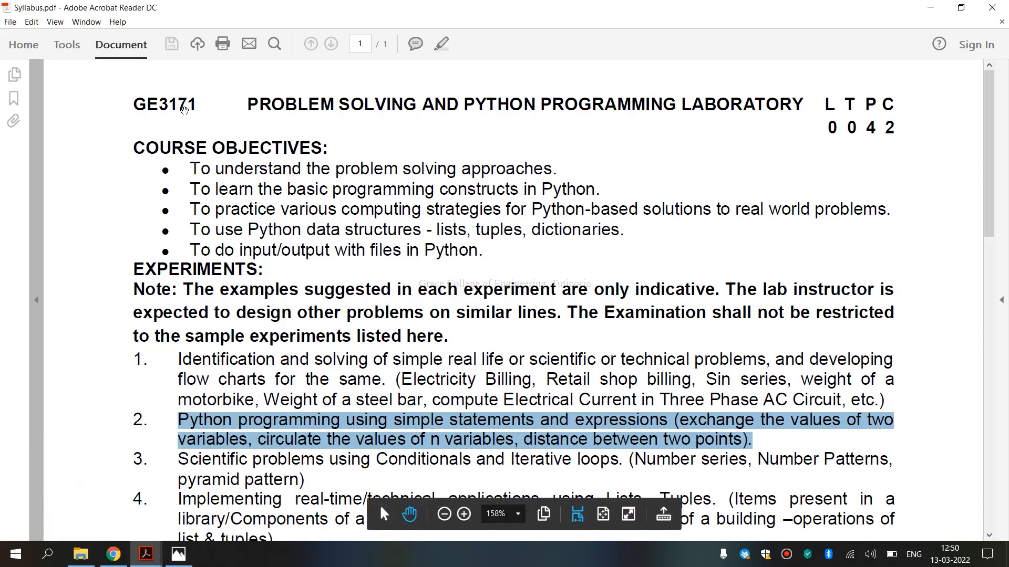
mouse_move(755, 268)
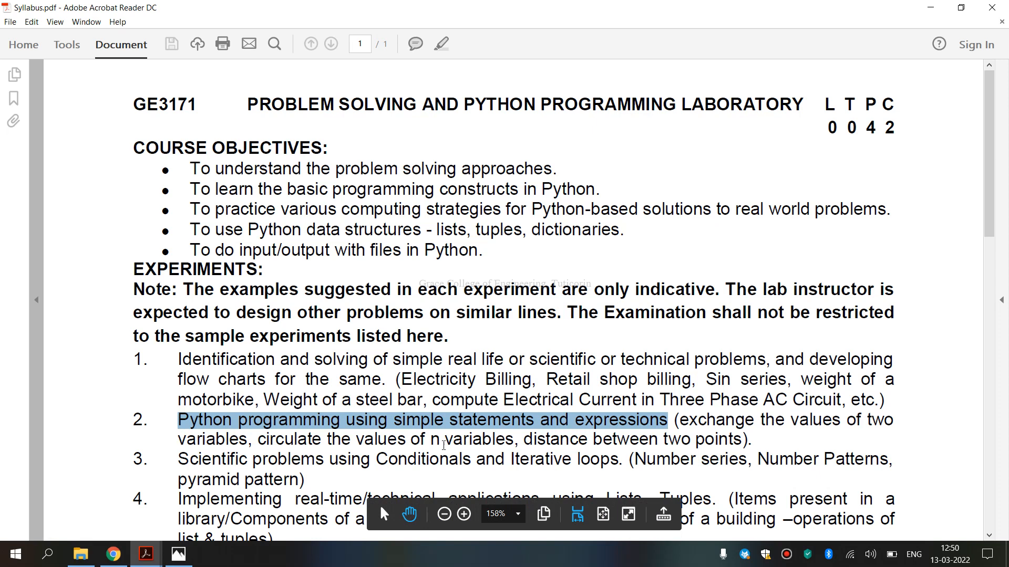
mouse_move(564, 444)
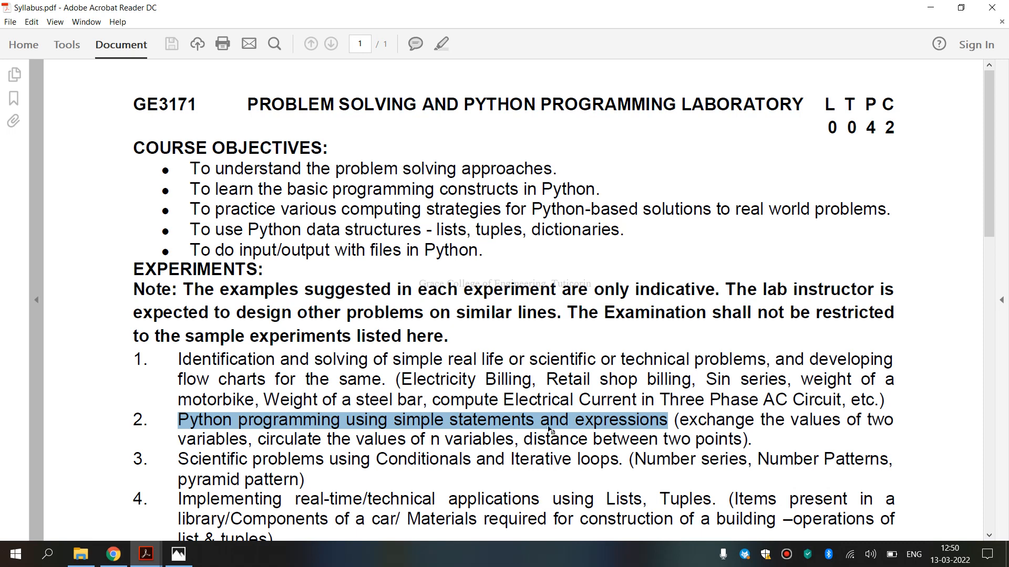
mouse_move(643, 431)
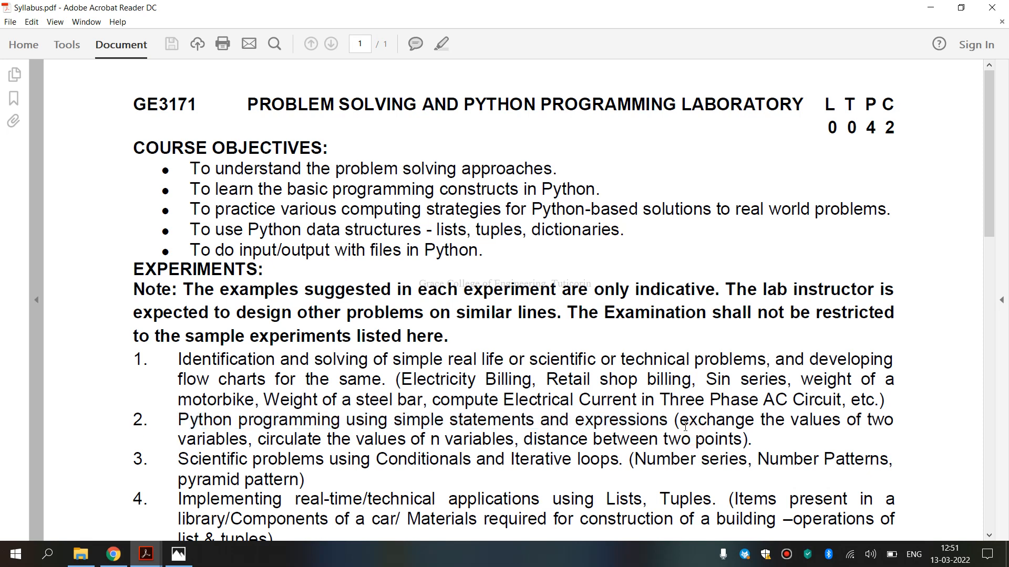
Scroll page 14 to Exercise 2a's PROGRAM and OUTPUT sections, then switch to File Explorer
drag(679, 419, 693, 439)
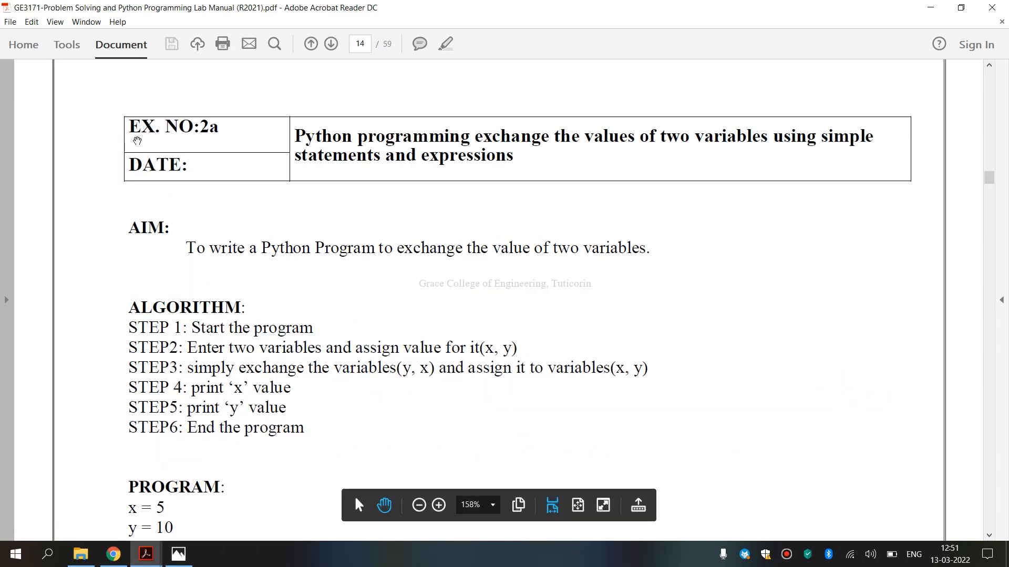
mouse_move(244, 238)
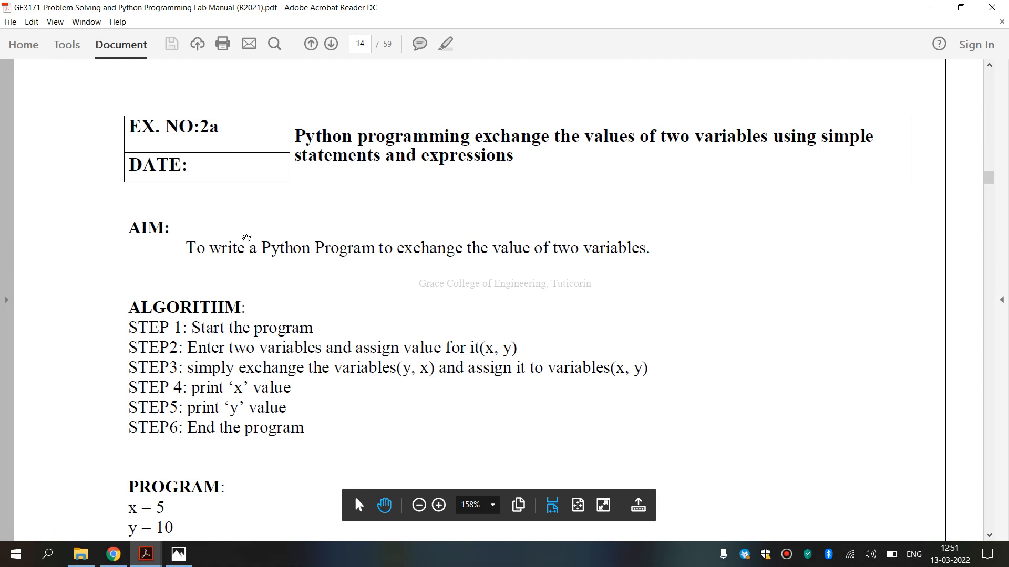
mouse_move(356, 256)
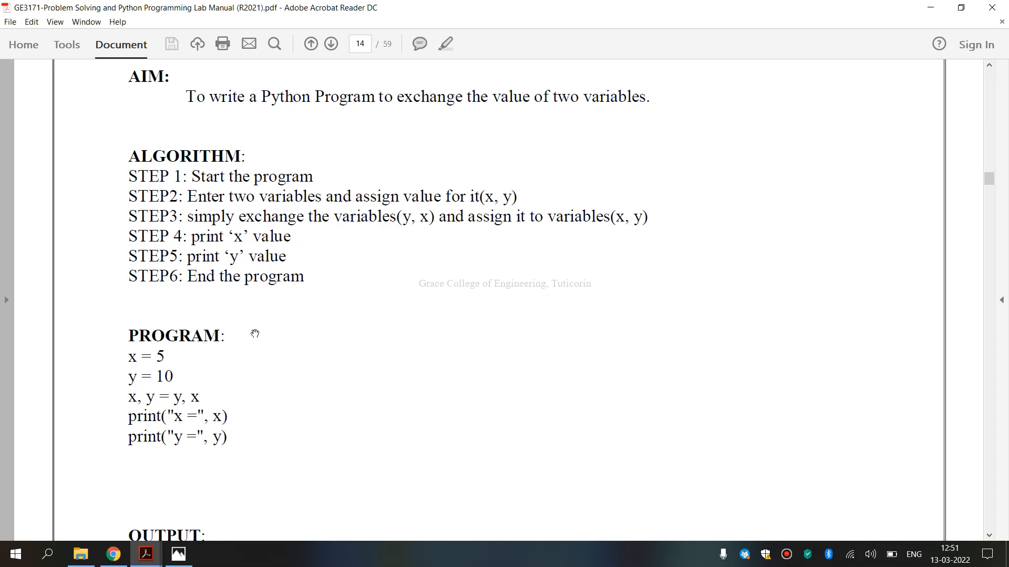
mouse_move(168, 366)
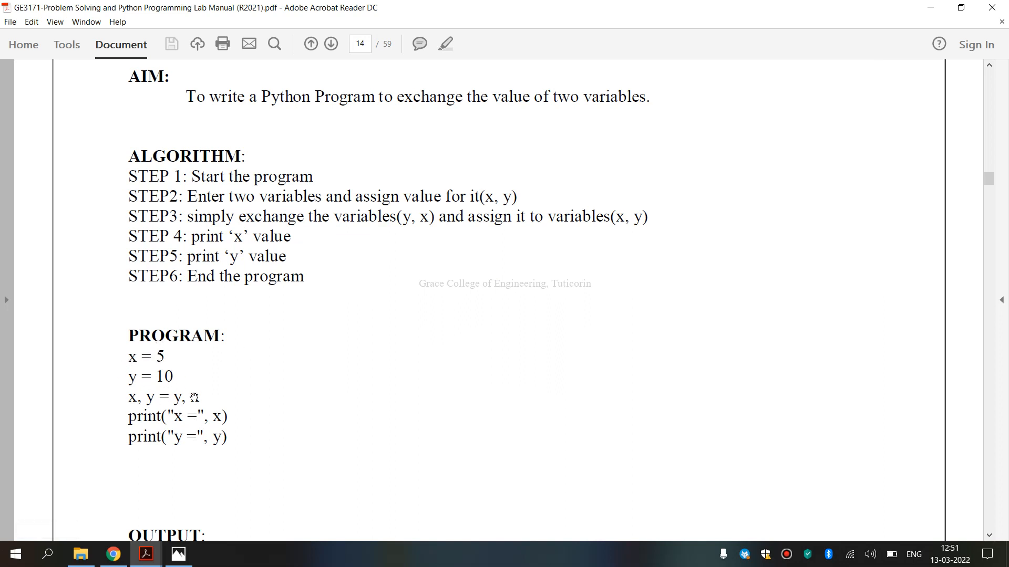
scroll(down, 3)
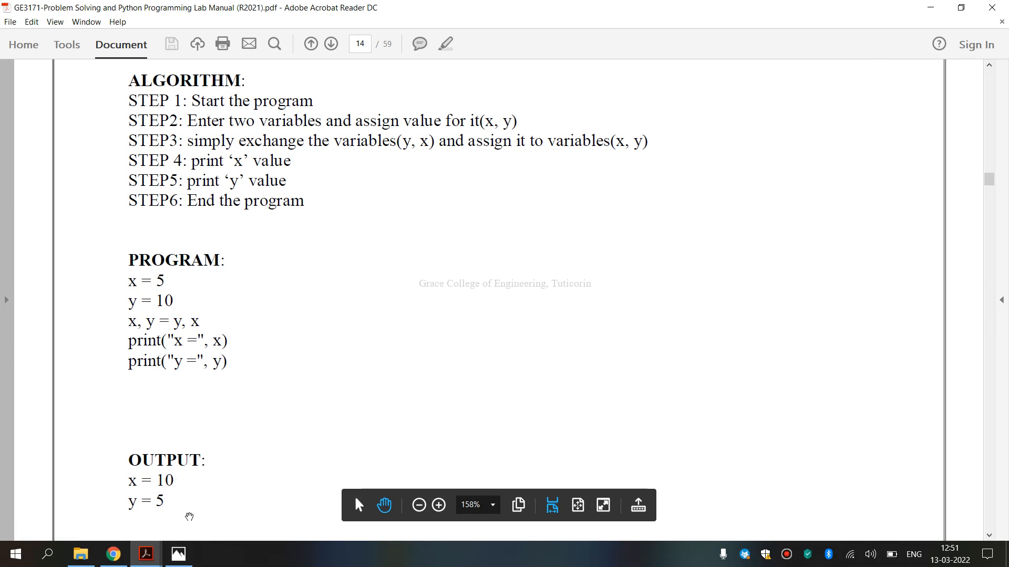
mouse_move(101, 538)
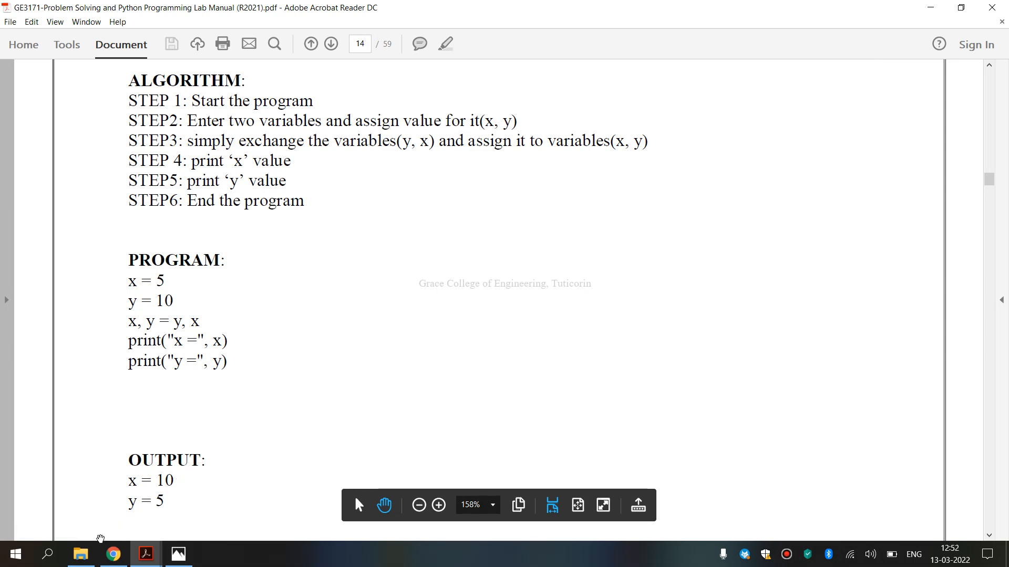
click(80, 554)
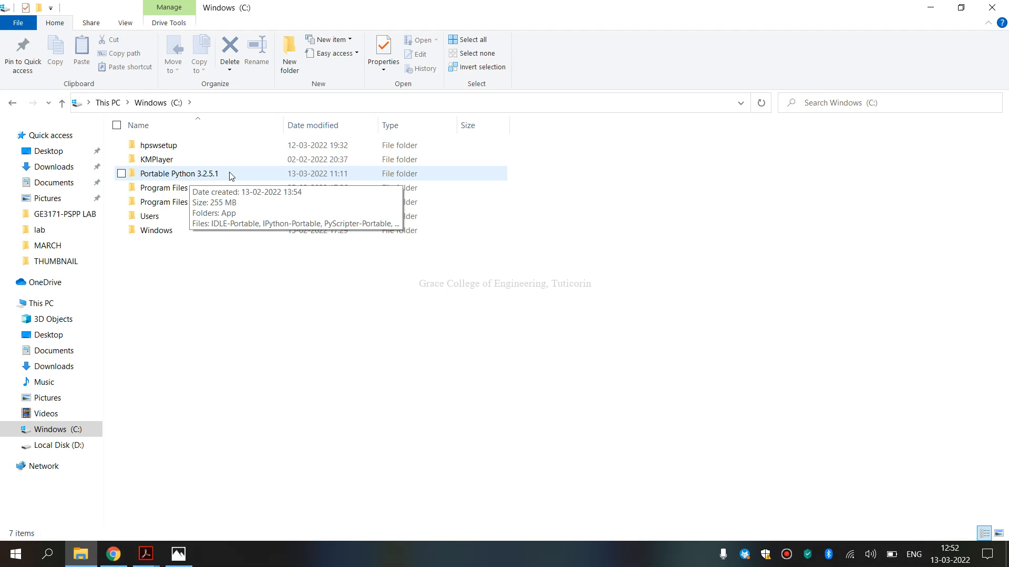
Launch PyScripter-Portable from the C:\Portable Python 3.2.5.1 folder
double_click(179, 174)
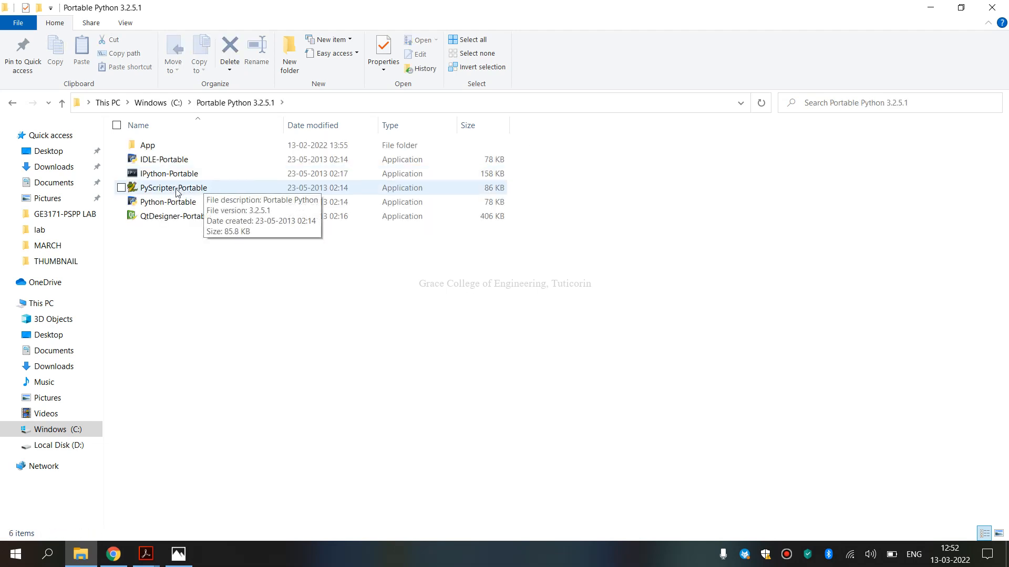
click(173, 187)
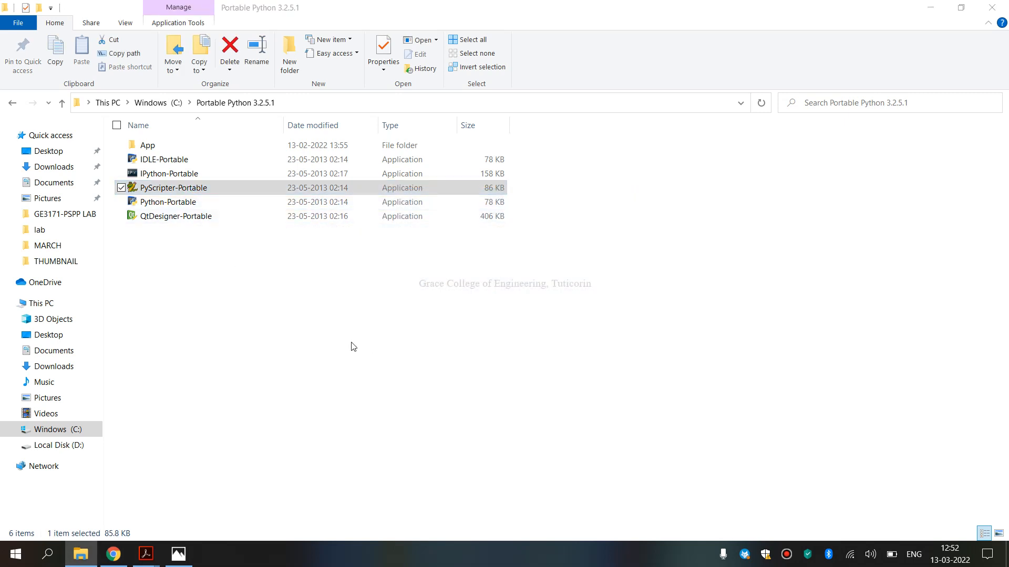
double_click(172, 187)
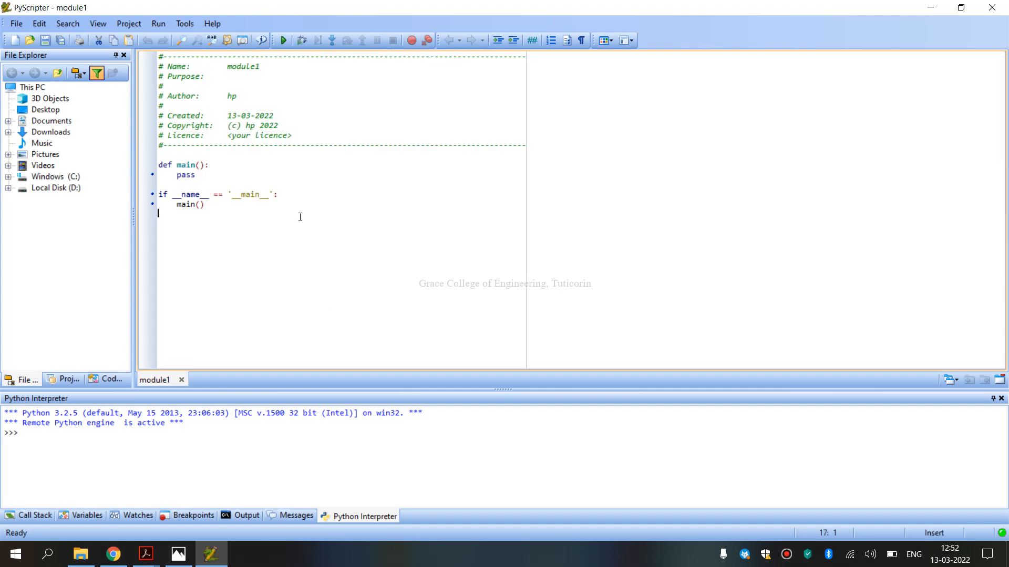
Replace module1's template with the x=5, y=10 swap code and run it, printing x = 10, y = 5
key(ctrl+a)
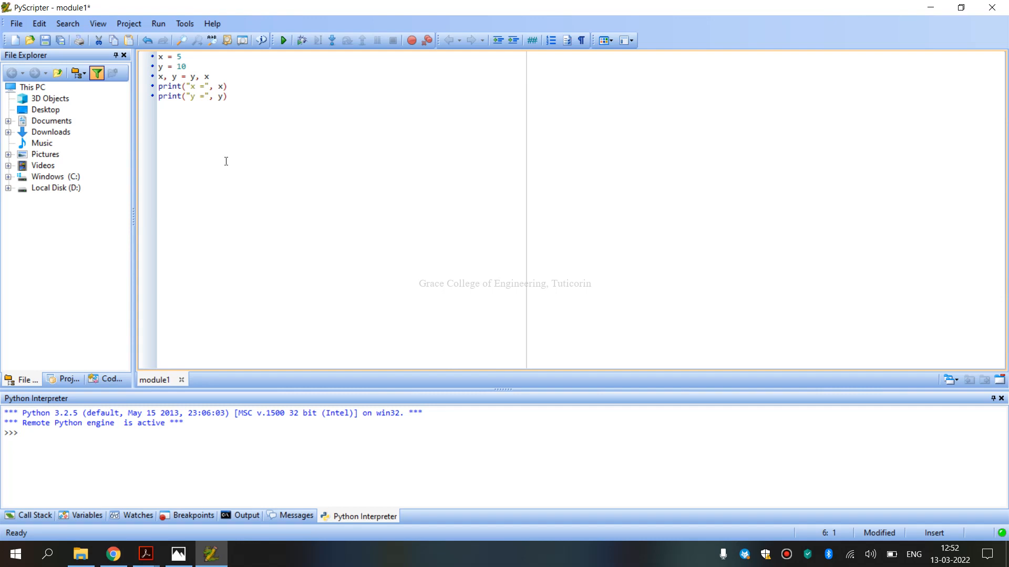
click(281, 40)
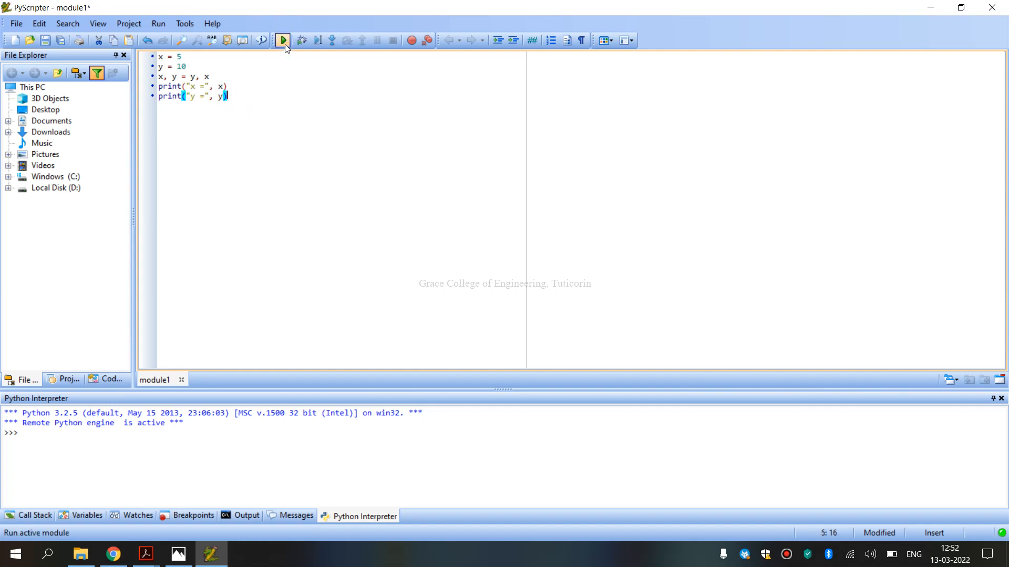
mouse_move(281, 41)
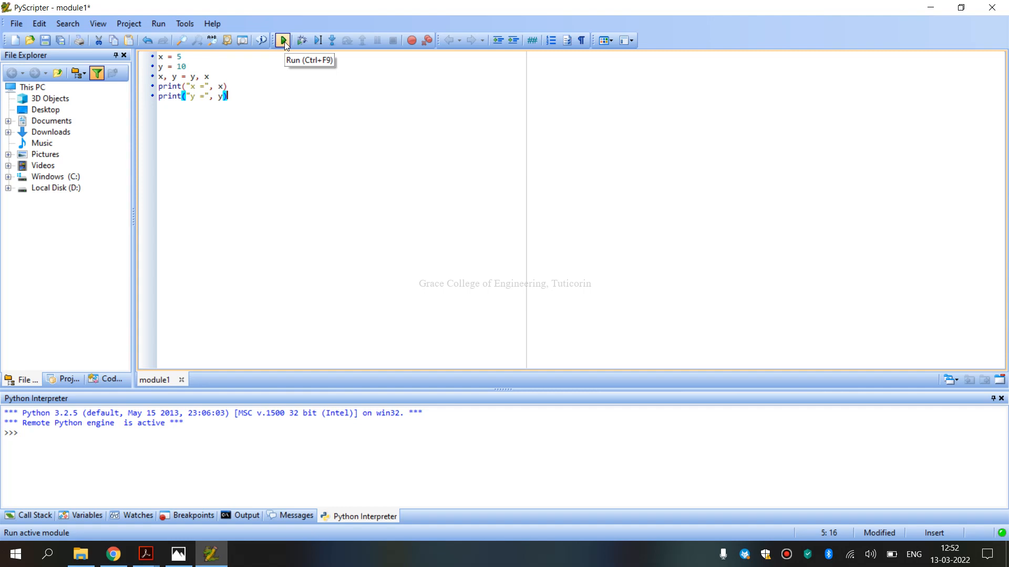
click(282, 40)
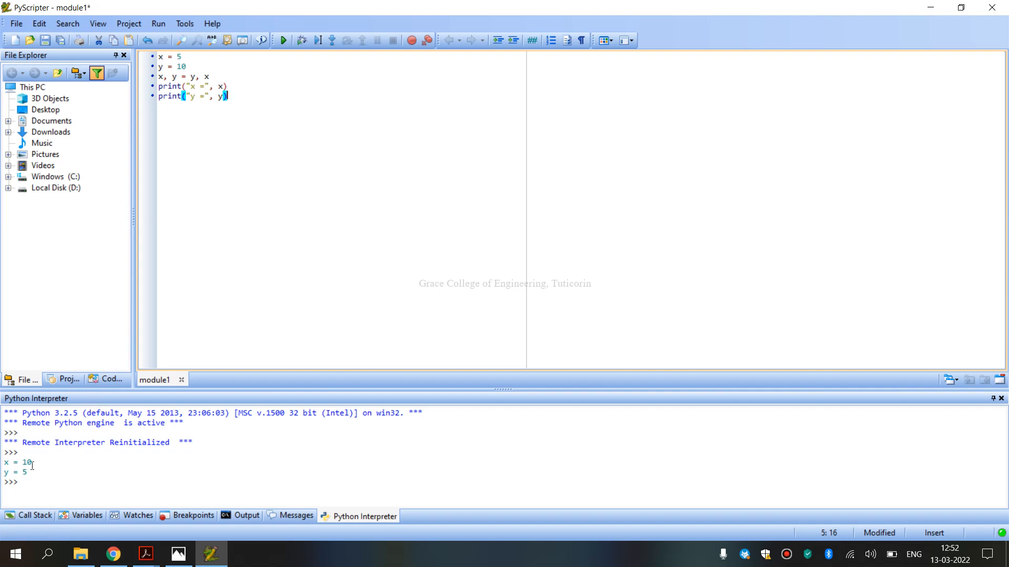
mouse_move(290, 273)
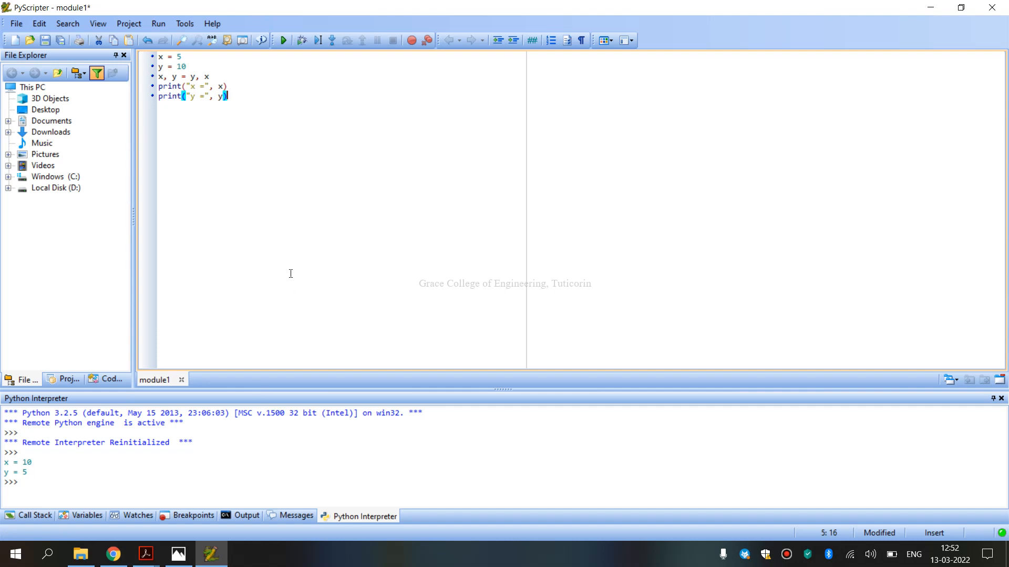
click(31, 87)
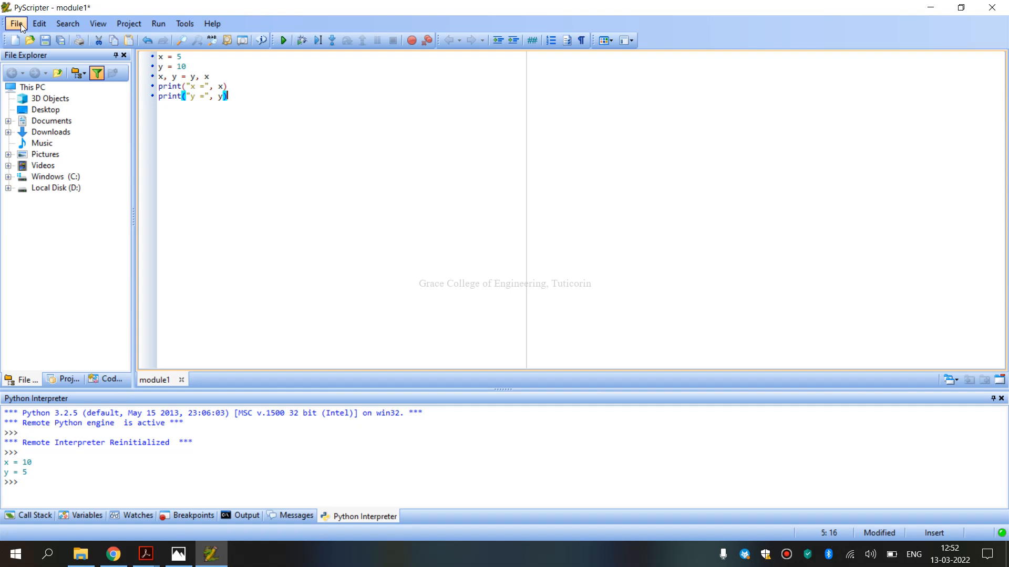
click(15, 24)
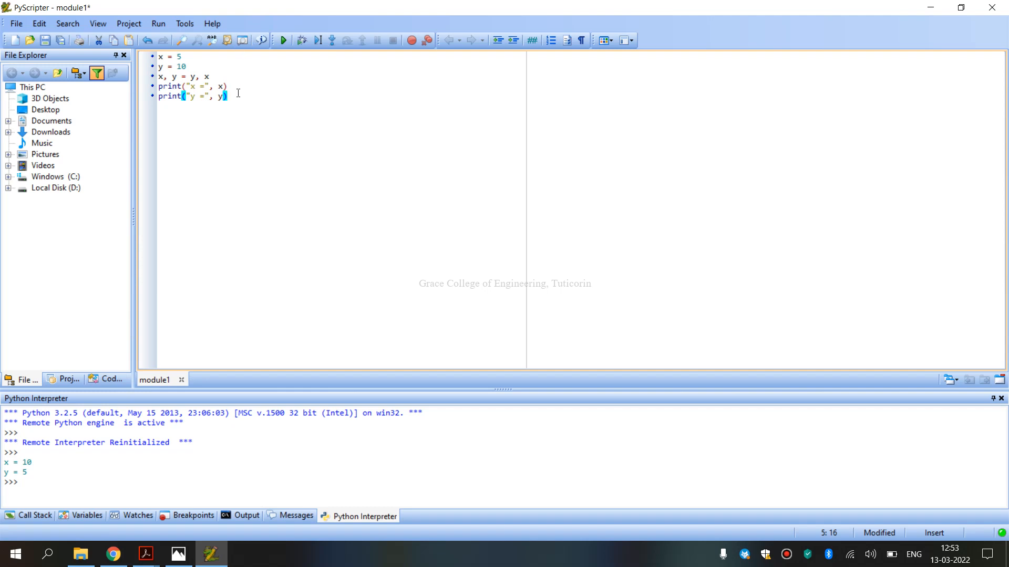
mouse_move(33, 472)
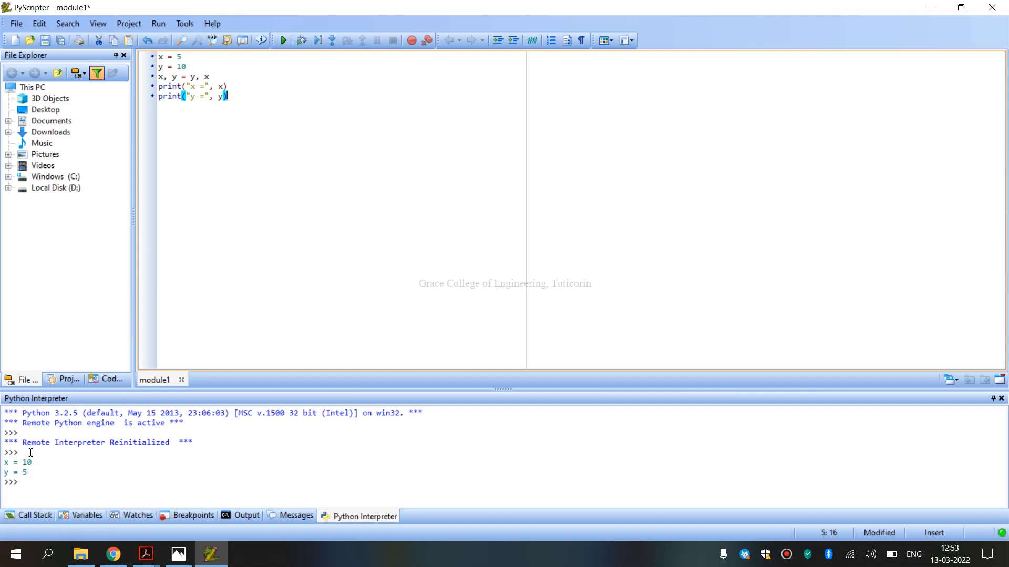
drag(7, 463, 30, 473)
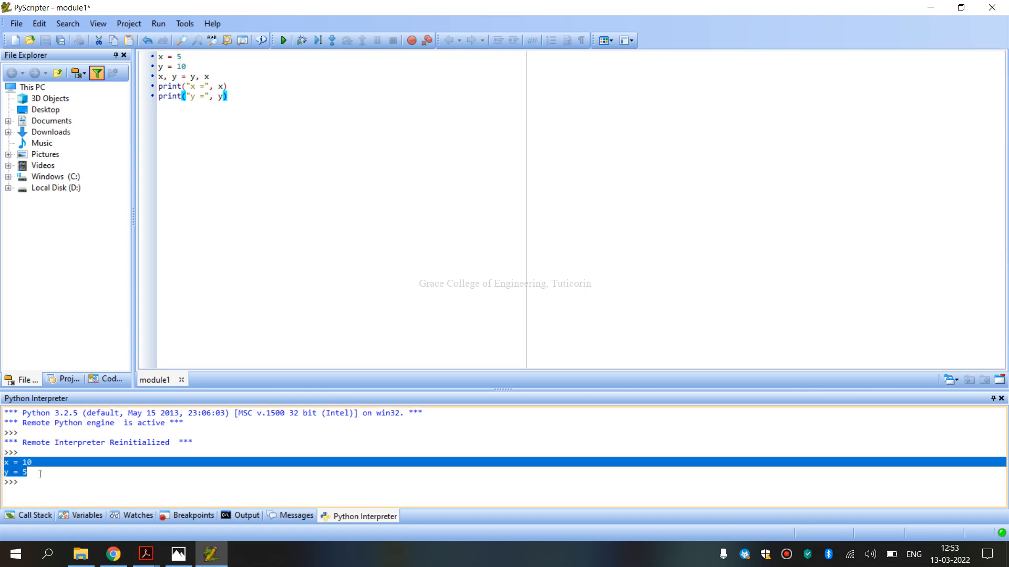
mouse_move(102, 471)
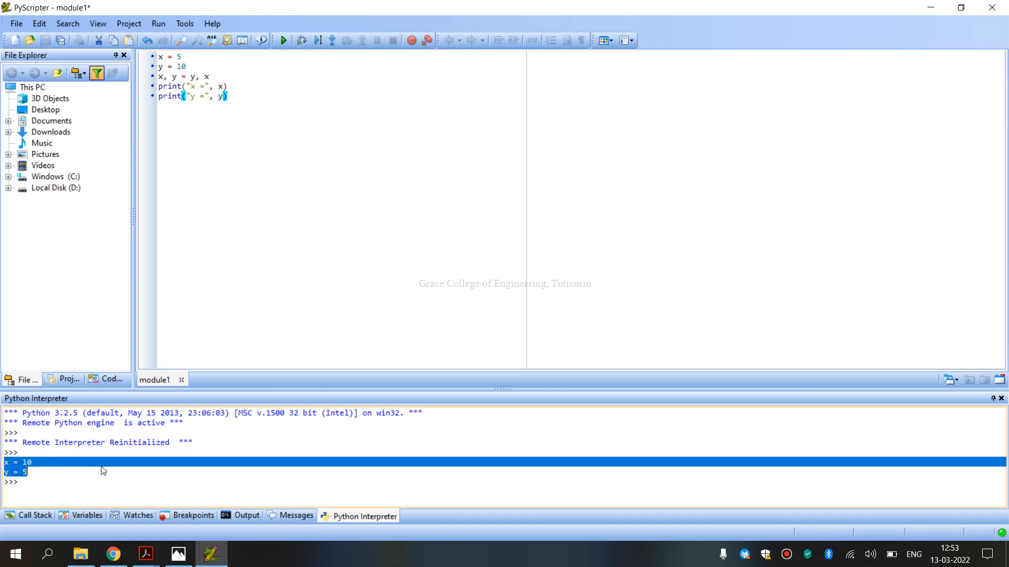
mouse_move(257, 341)
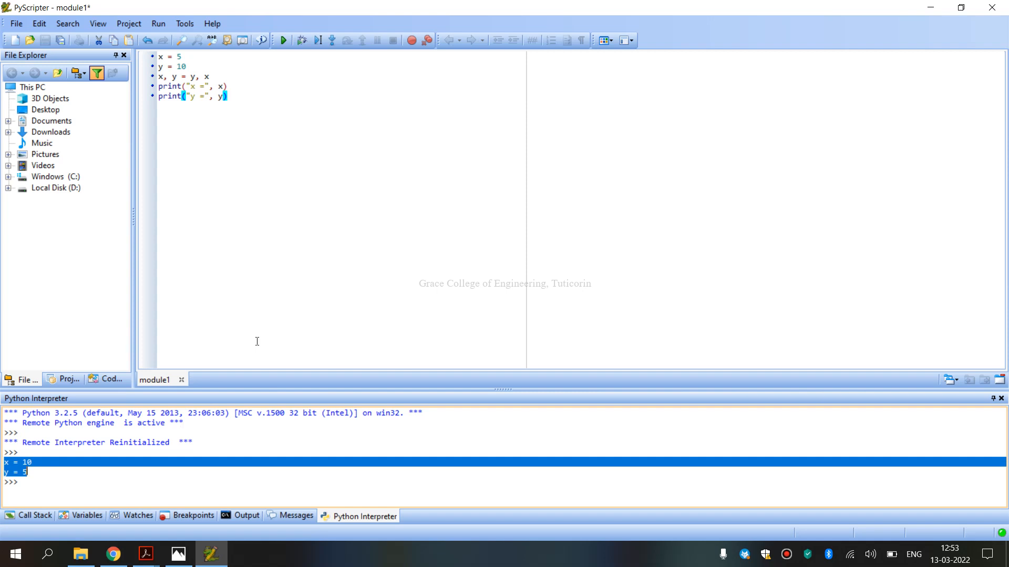
mouse_move(113, 553)
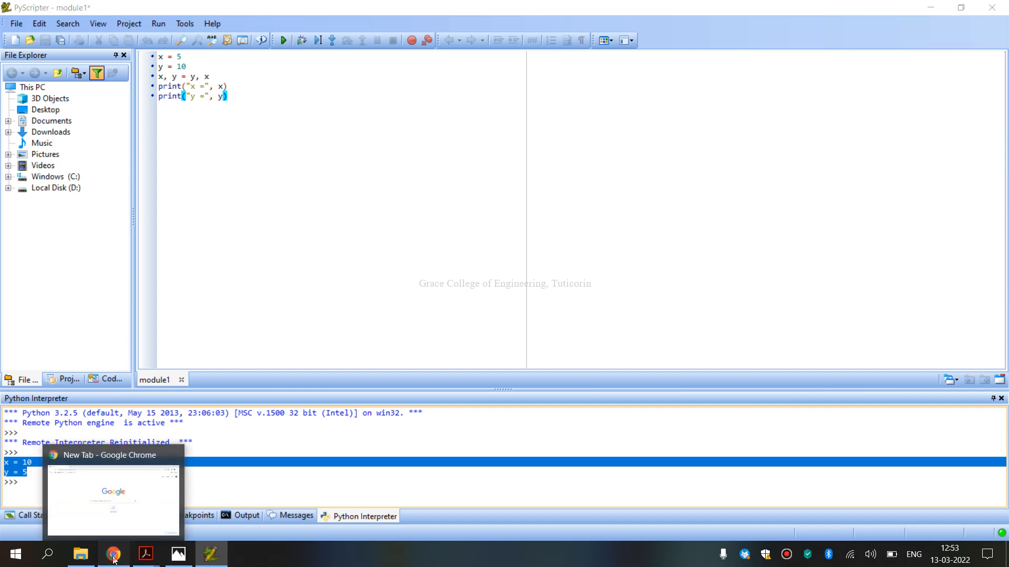
Paste the swap code into OnlineGDB in Chrome, select Python 3 and run it, printing x = 10, y = 5
click(114, 554)
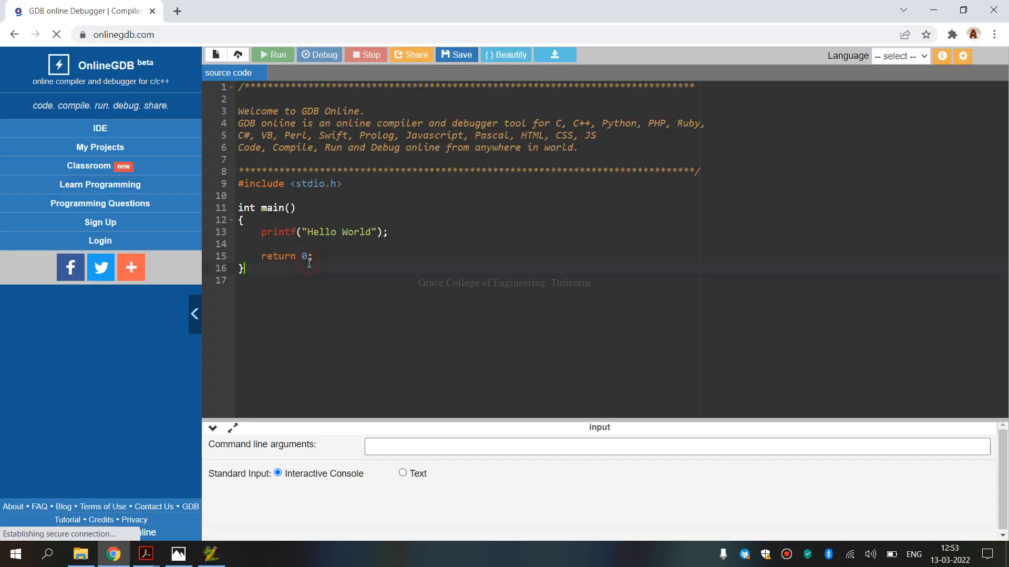
click(215, 54)
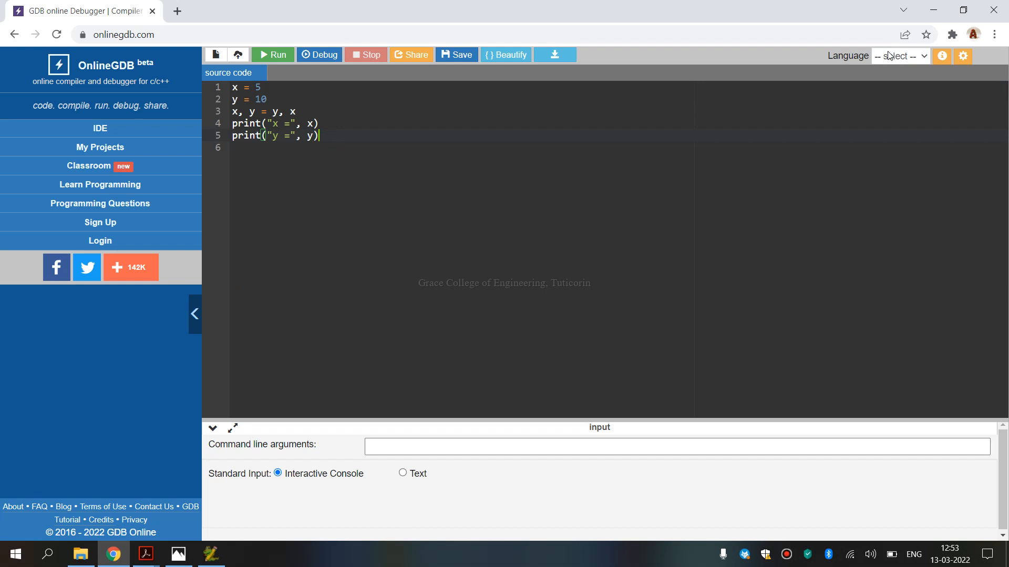
click(899, 55)
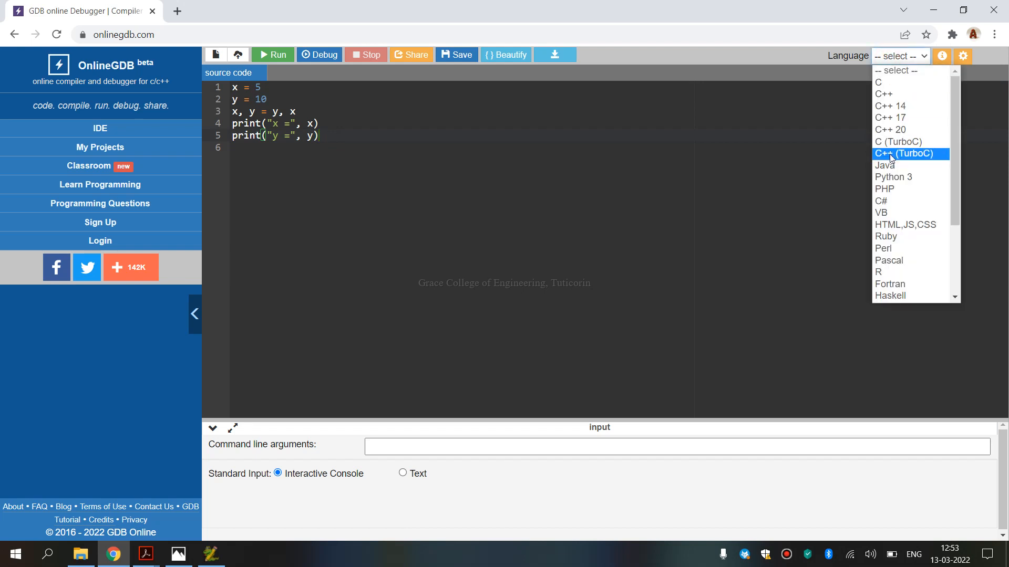
click(893, 176)
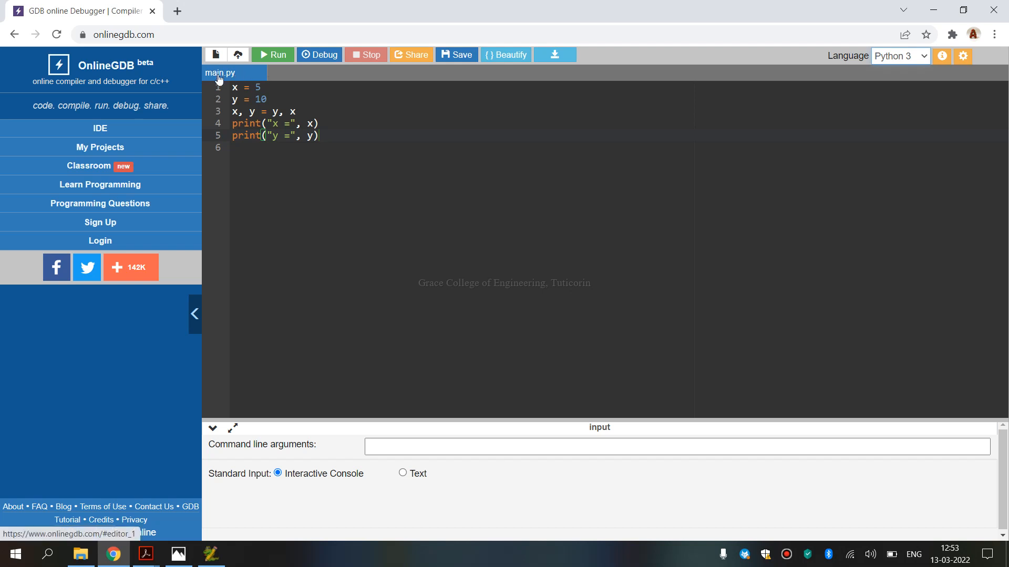
mouse_move(231, 79)
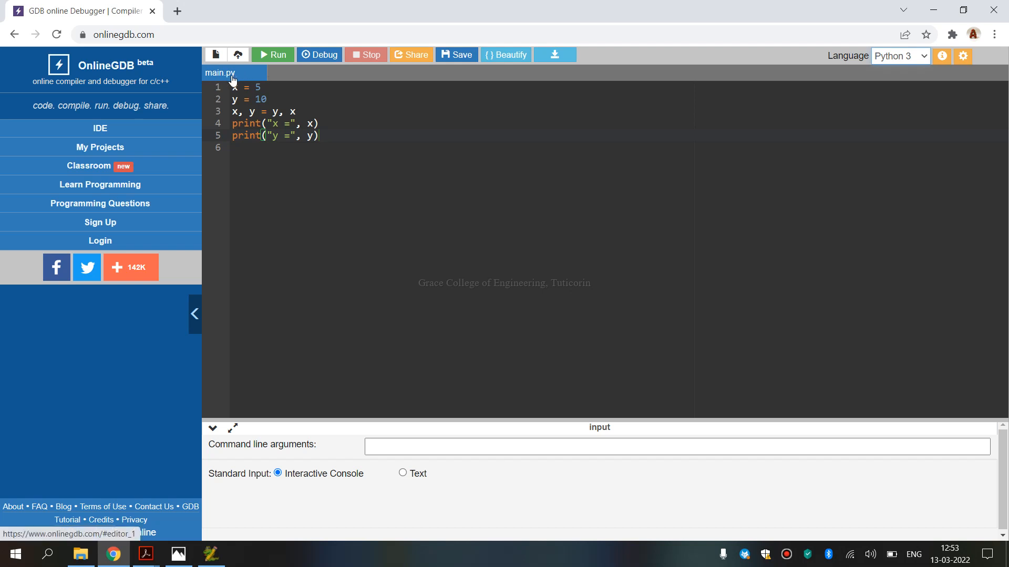
mouse_move(246, 84)
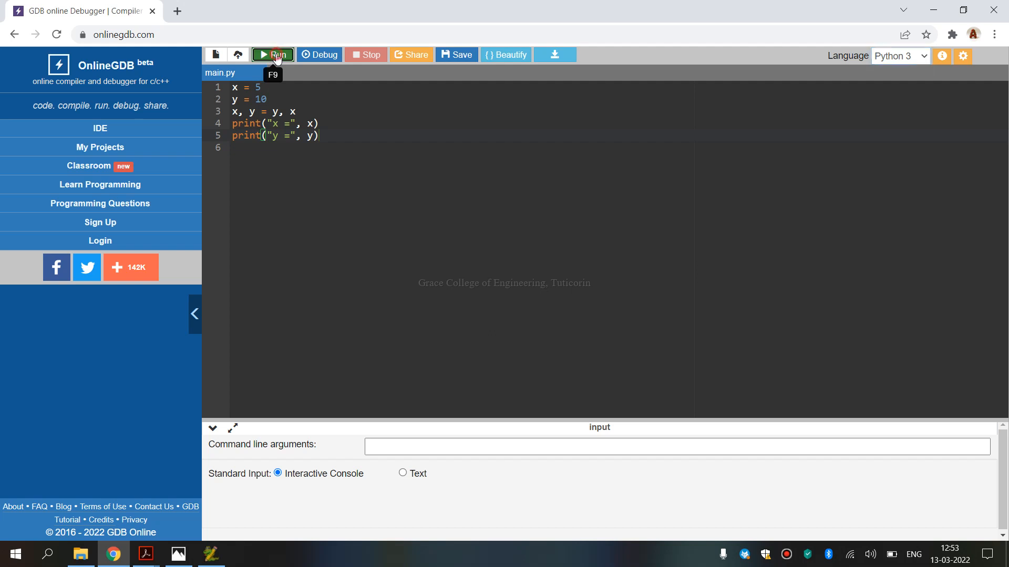
click(274, 55)
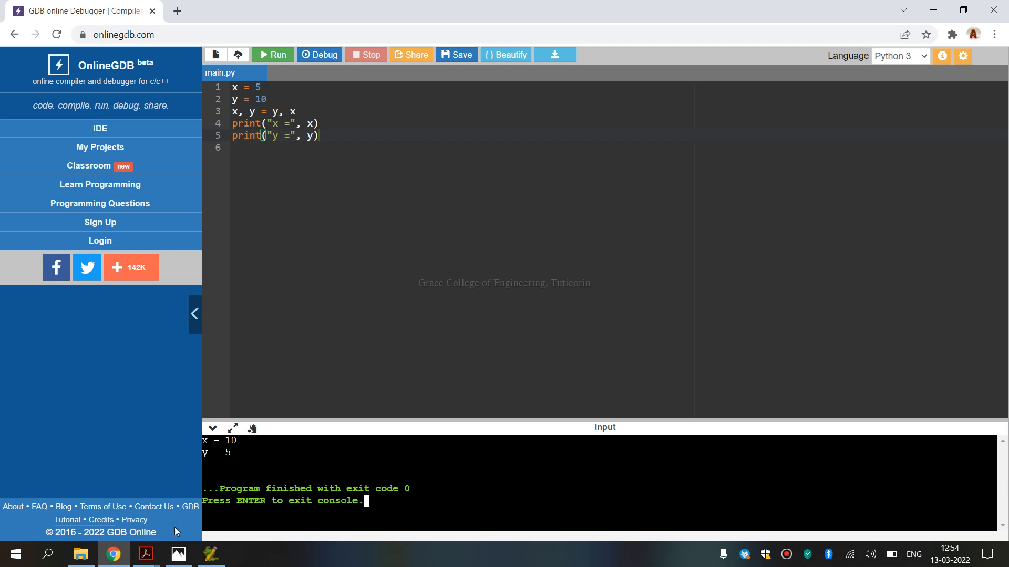
Scroll the lab manual to its OUTPUT x = 10, y = 5 and RESULT sections
click(144, 553)
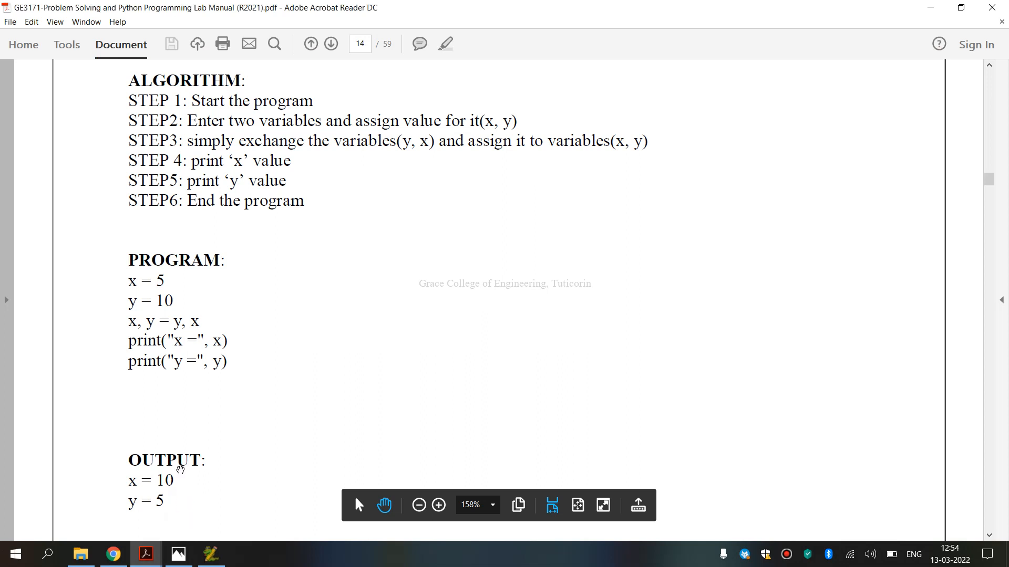
scroll(down, 3)
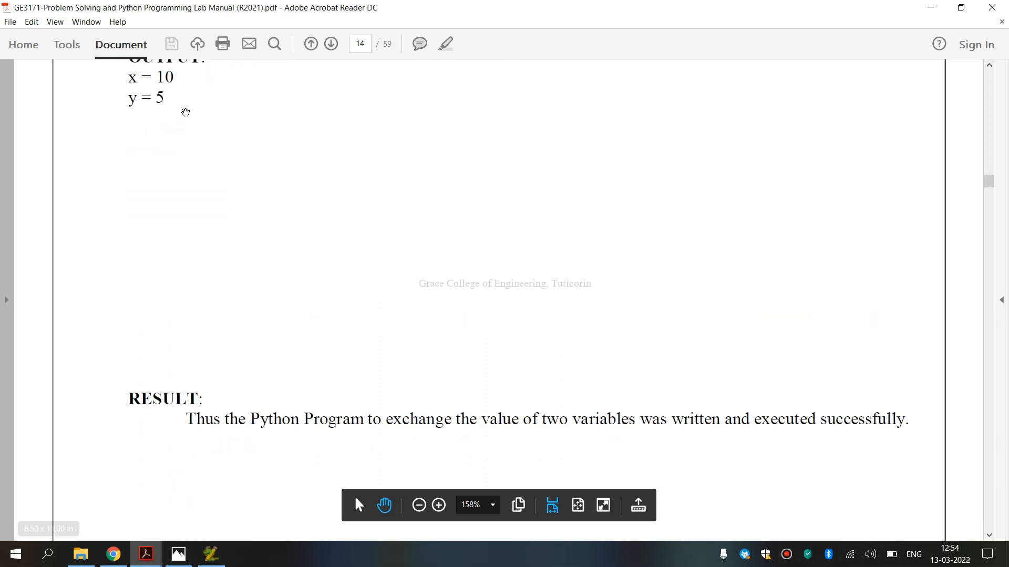
scroll(down, 3)
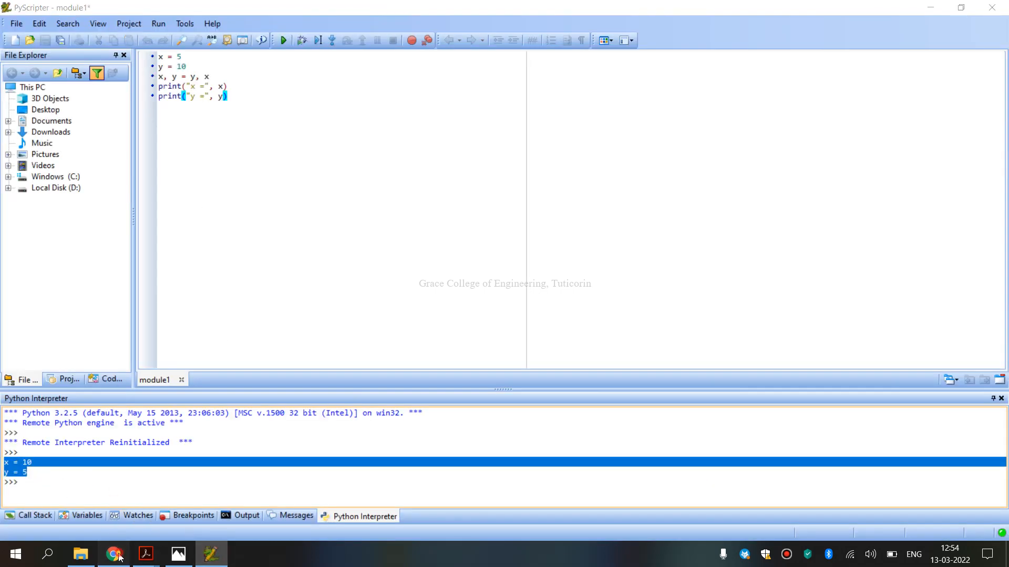
click(113, 554)
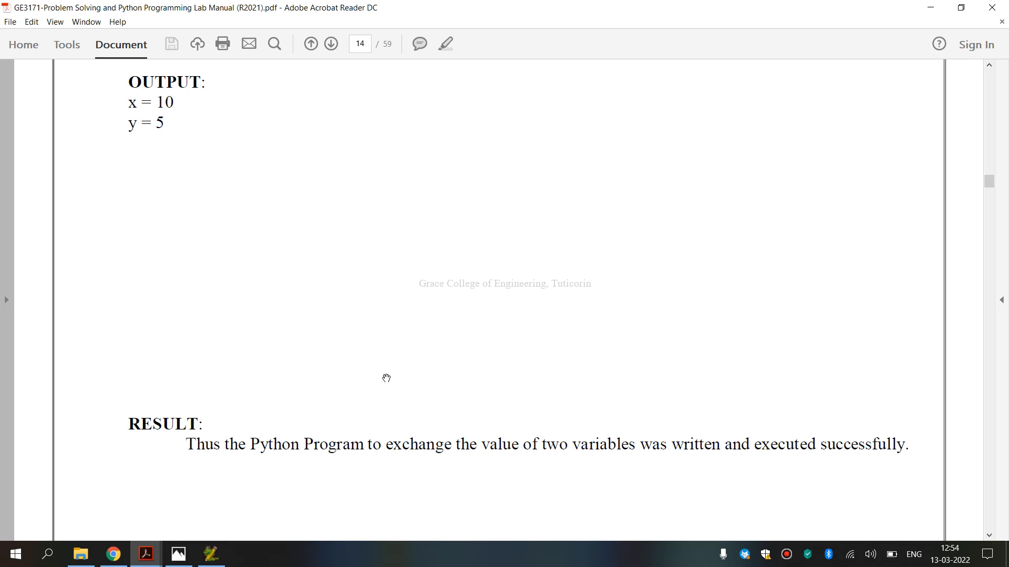
mouse_move(401, 375)
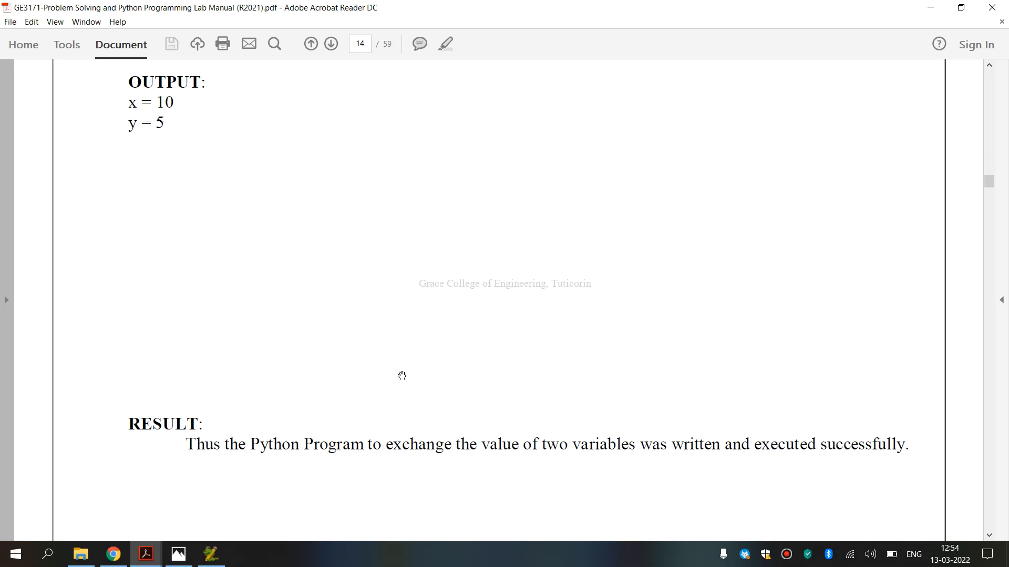
mouse_move(411, 374)
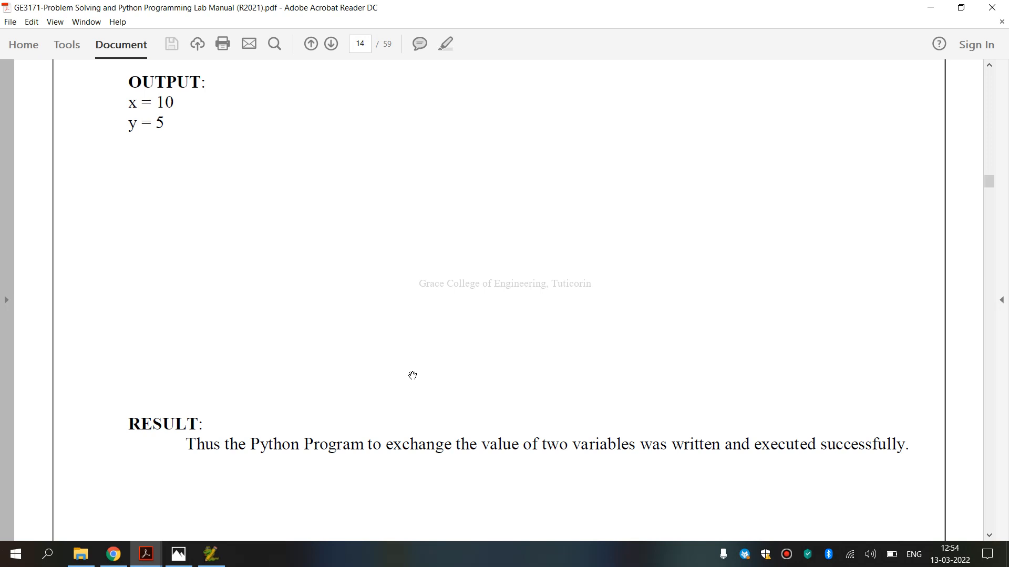
mouse_move(435, 373)
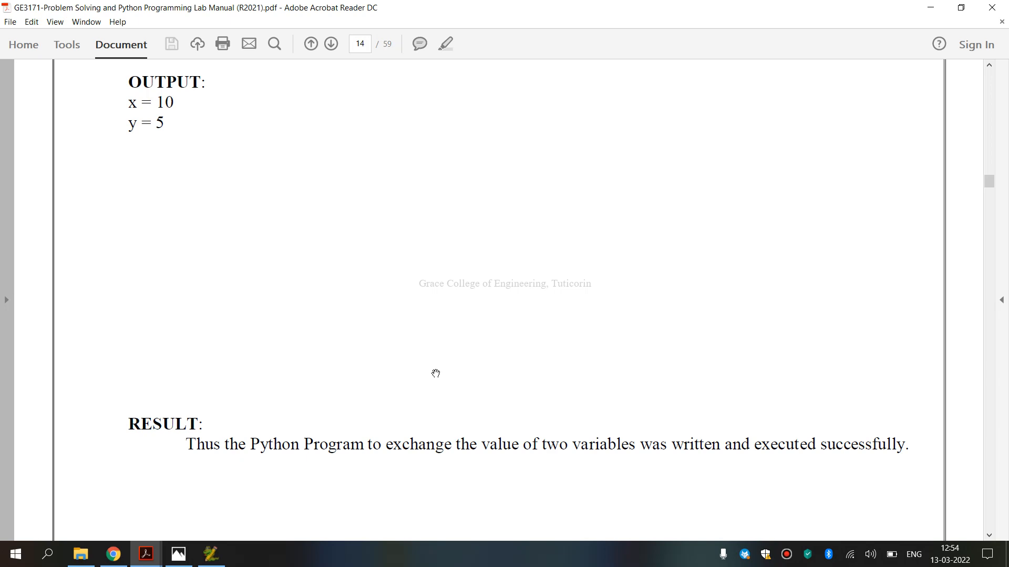